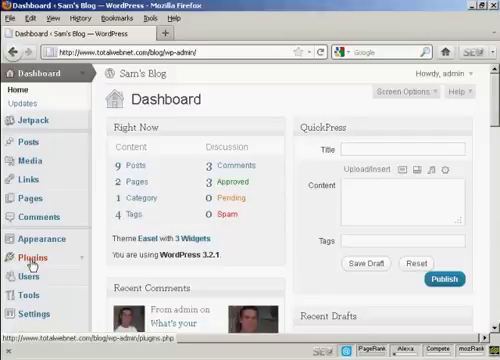
From Plugins > Add New, search the plugin directory for 'contact form'.
{"action": "left_click", "coordinate": [32, 260]}
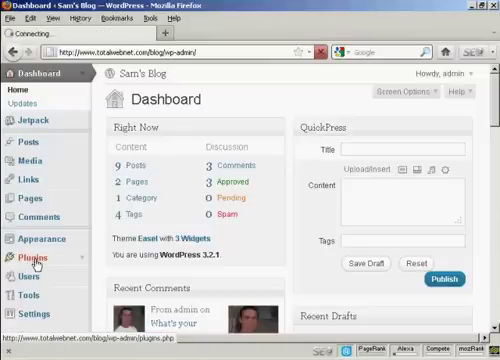
{"action": "left_click", "coordinate": [36, 258]}
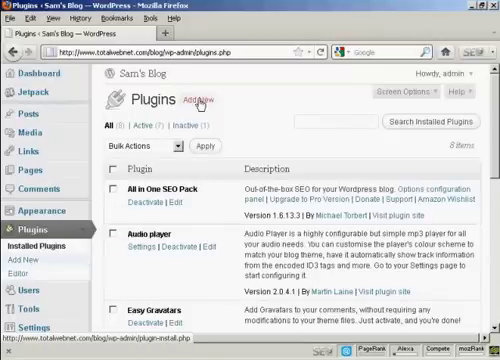
{"action": "left_click", "coordinate": [192, 100]}
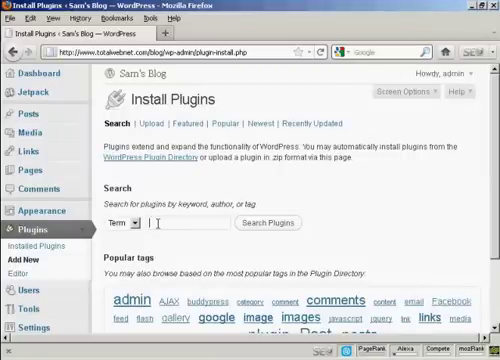
{"action": "type", "text": "contact form"}
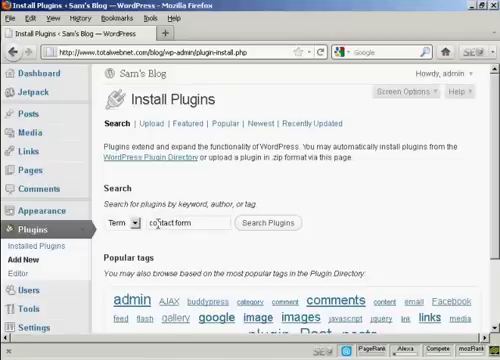
{"action": "left_click", "coordinate": [276, 224]}
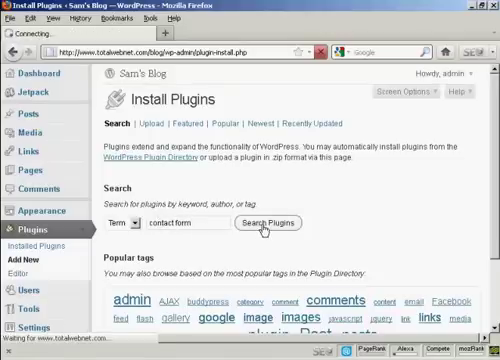
Locate Slick Contact Forms in the results and confirm its installation.
{"action": "left_click", "coordinate": [278, 222]}
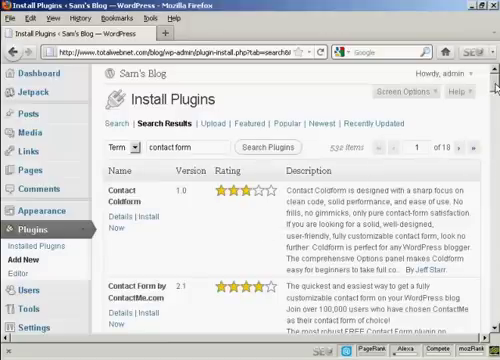
{"action": "scroll", "scroll_direction": "down", "scroll_amount": 3}
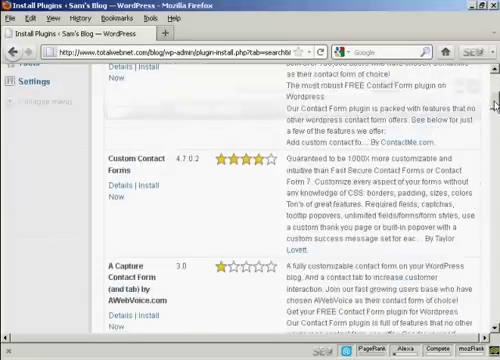
{"action": "scroll", "scroll_direction": "down", "scroll_amount": 3}
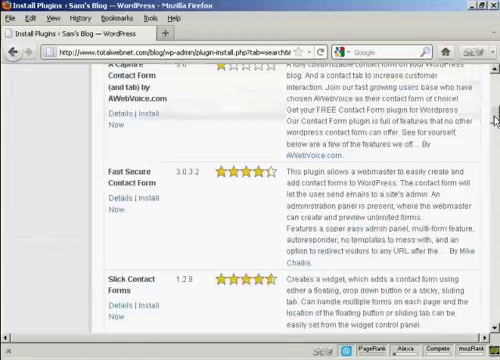
{"action": "scroll", "scroll_direction": "down", "scroll_amount": 3}
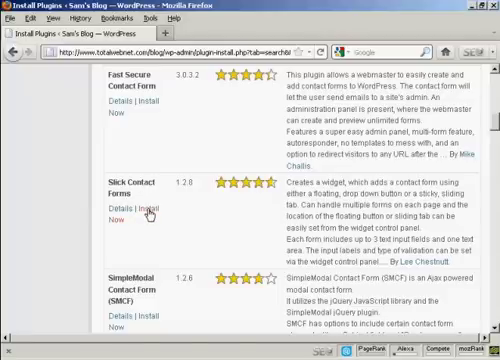
{"action": "left_click", "coordinate": [142, 204]}
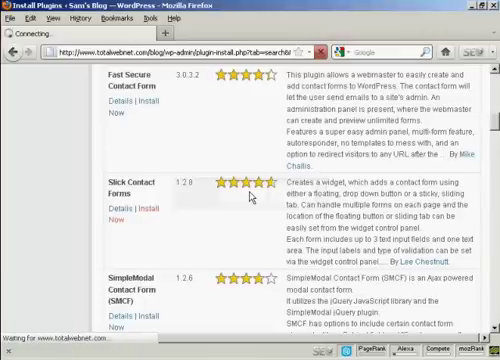
{"action": "left_click", "coordinate": [158, 212]}
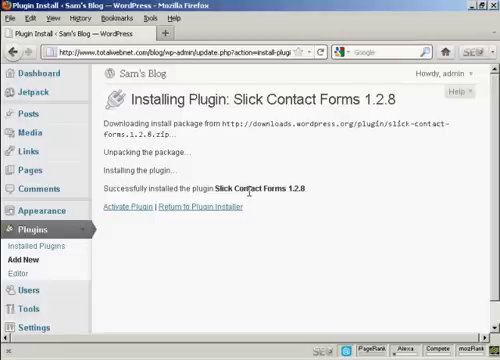
{"action": "mouse_move", "coordinate": [130, 210]}
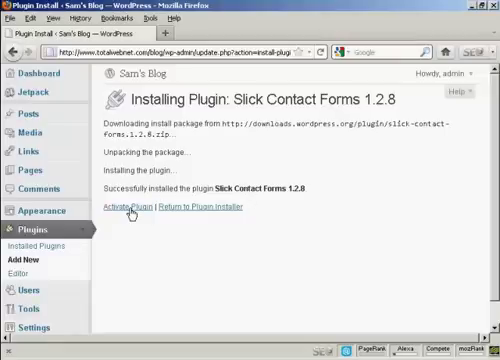
Activate Slick Contact Forms and review it in the installed plugins list.
{"action": "left_click", "coordinate": [124, 206]}
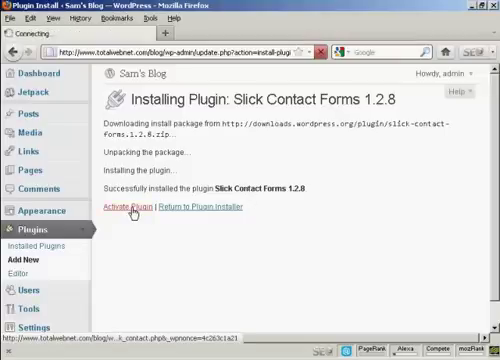
{"action": "left_click", "coordinate": [128, 206]}
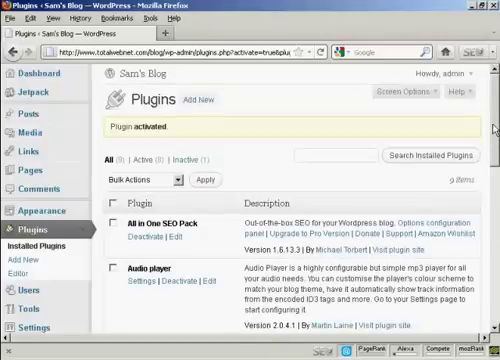
{"action": "scroll", "scroll_direction": "down", "scroll_amount": 3}
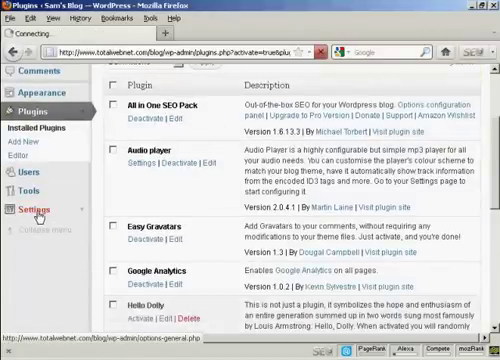
Reach the Slick Contact Forms configuration page via the Settings submenu.
{"action": "left_click", "coordinate": [32, 210]}
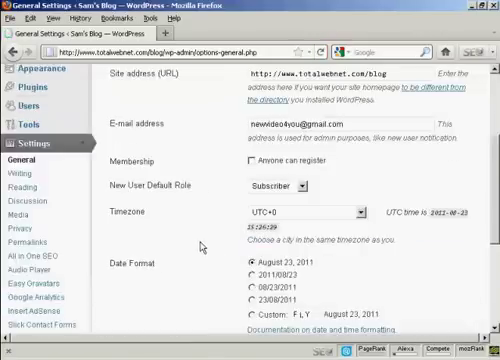
{"action": "scroll", "scroll_direction": "down", "scroll_amount": 3}
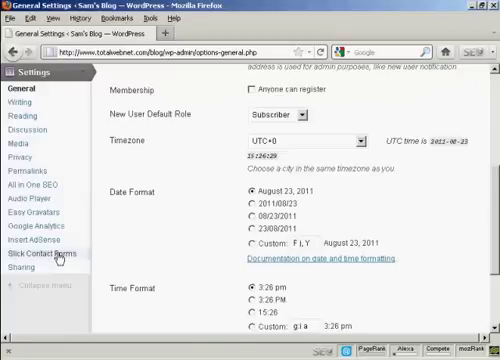
{"action": "left_click", "coordinate": [48, 256]}
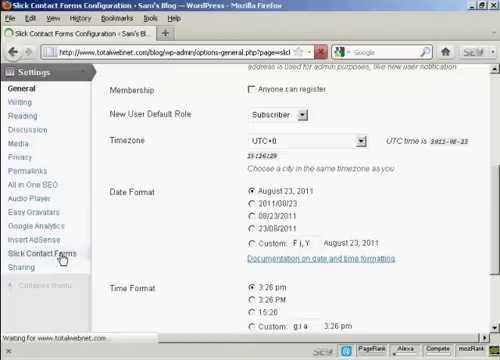
{"action": "left_click", "coordinate": [44, 252]}
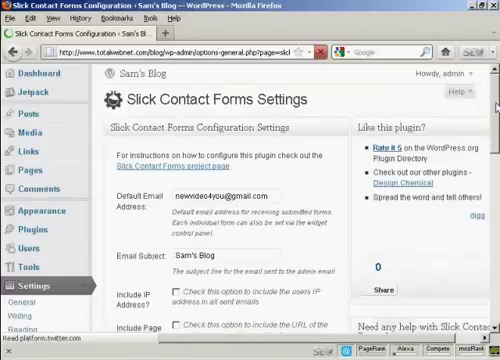
Change the Email Subject to read 'From Sam's Blog' and reveal the after-submit settings.
{"action": "scroll", "scroll_direction": "down", "scroll_amount": 3}
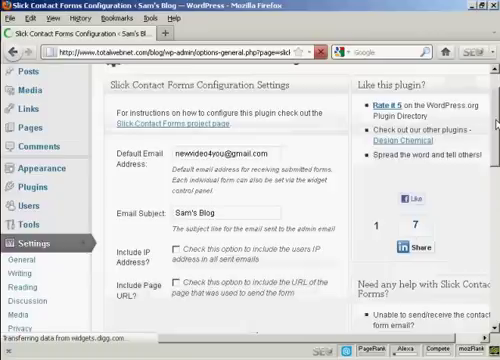
{"action": "scroll", "scroll_direction": "down", "scroll_amount": 3}
{"action": "type", "text": "From "}
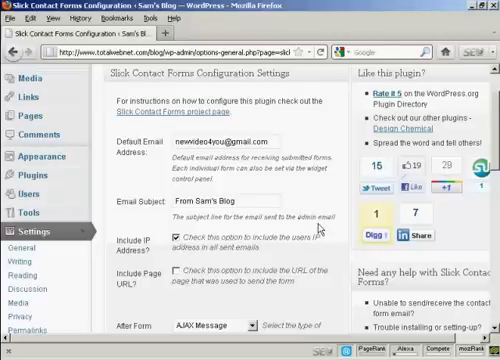
{"action": "scroll", "scroll_direction": "down", "scroll_amount": 3}
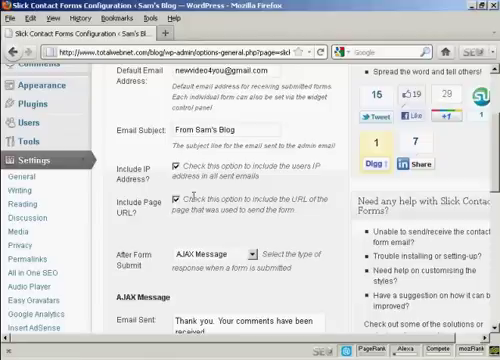
Keep After Form Submit on AJAX Message and review the thank-you, error and validation messages.
{"action": "scroll", "scroll_direction": "down", "scroll_amount": 3}
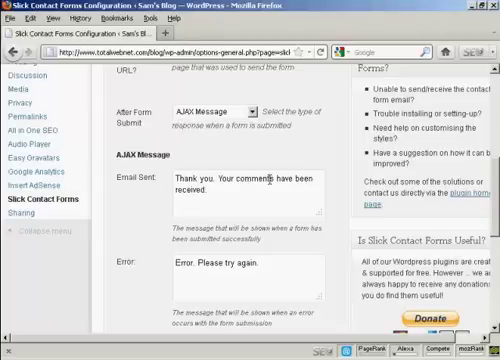
{"action": "mouse_move", "coordinate": [338, 182]}
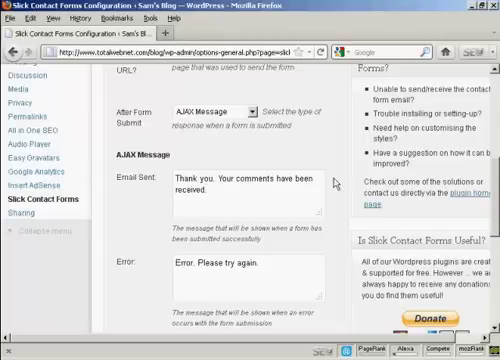
{"action": "scroll", "scroll_direction": "down", "scroll_amount": 3}
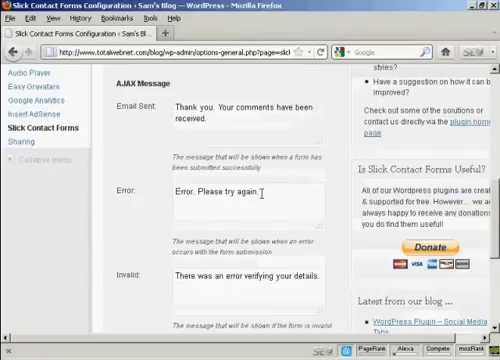
{"action": "scroll", "scroll_direction": "down", "scroll_amount": 3}
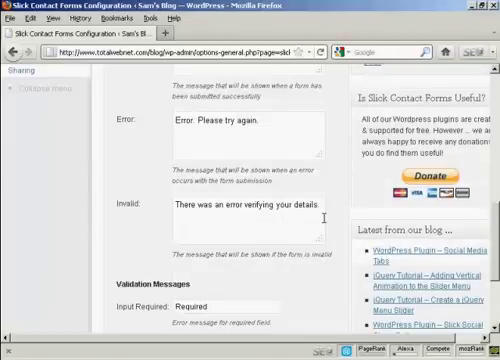
{"action": "scroll", "scroll_direction": "down", "scroll_amount": 3}
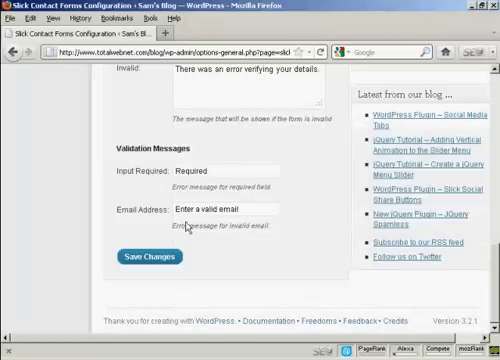
{"action": "scroll", "scroll_direction": "up", "scroll_amount": 3}
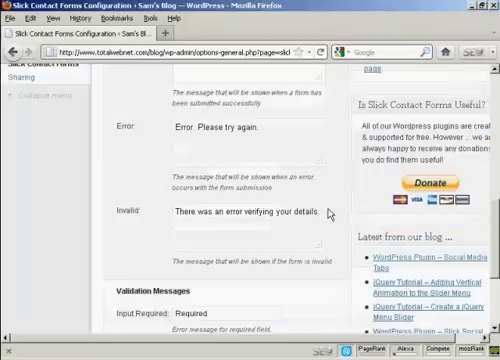
{"action": "scroll", "scroll_direction": "up", "scroll_amount": 3}
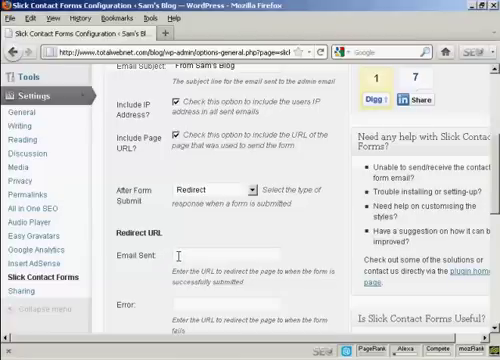
{"action": "scroll", "scroll_direction": "down", "scroll_amount": 3}
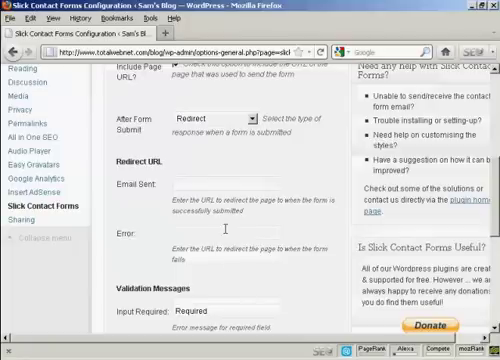
{"action": "scroll", "scroll_direction": "down", "scroll_amount": 3}
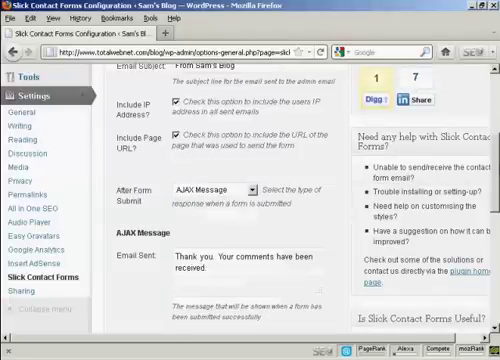
{"action": "scroll", "scroll_direction": "down", "scroll_amount": 3}
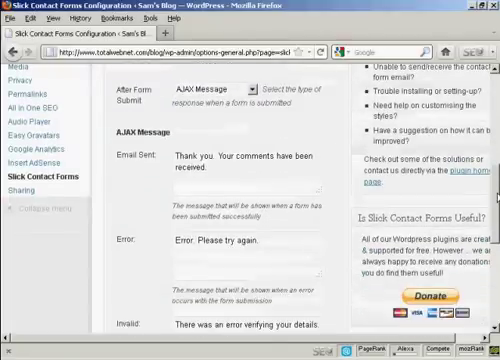
{"action": "scroll", "scroll_direction": "down", "scroll_amount": 3}
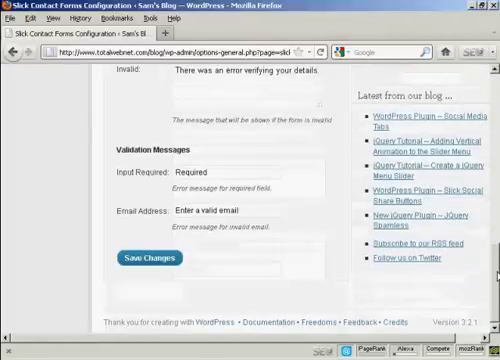
Save the settings with Save Changes, confirming the 'From Sam's Blog' subject persists.
{"action": "left_click", "coordinate": [146, 258]}
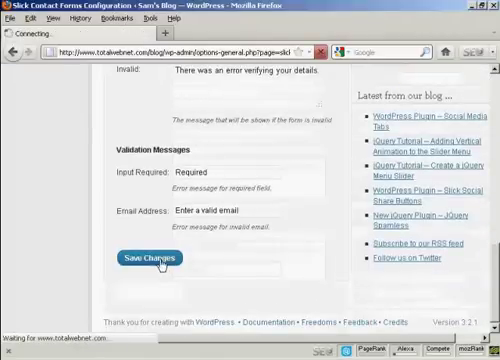
{"action": "left_click", "coordinate": [146, 258]}
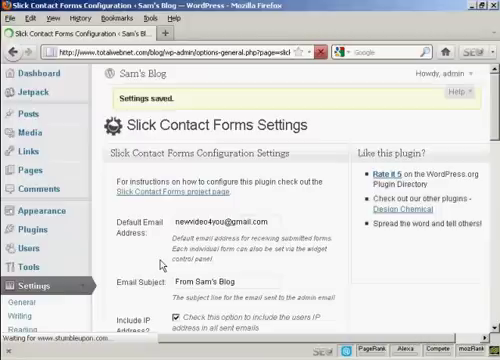
{"action": "scroll", "scroll_direction": "down", "scroll_amount": 3}
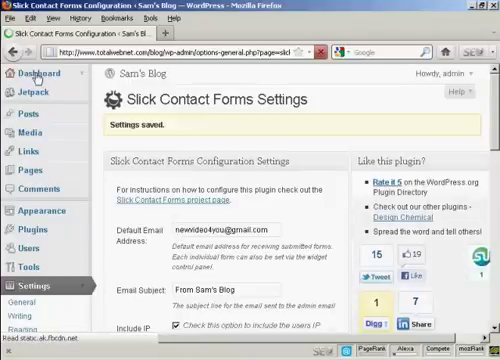
Go to Appearance > Widgets and scroll the available widgets to Slick Contact Forms.
{"action": "left_click", "coordinate": [32, 76]}
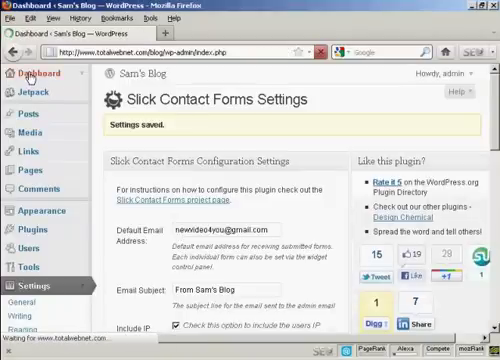
{"action": "left_click", "coordinate": [32, 74]}
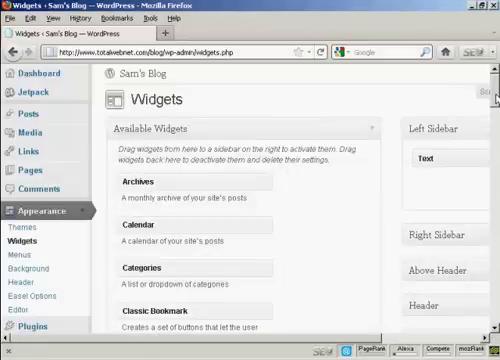
{"action": "scroll", "scroll_direction": "down", "scroll_amount": 3}
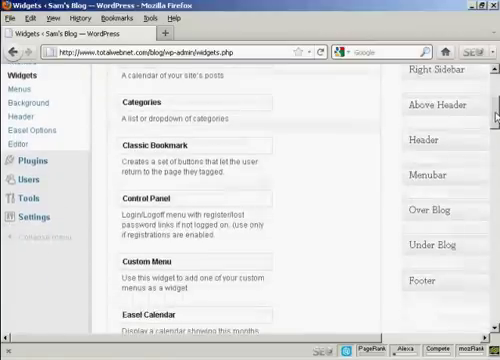
{"action": "scroll", "scroll_direction": "down", "scroll_amount": 3}
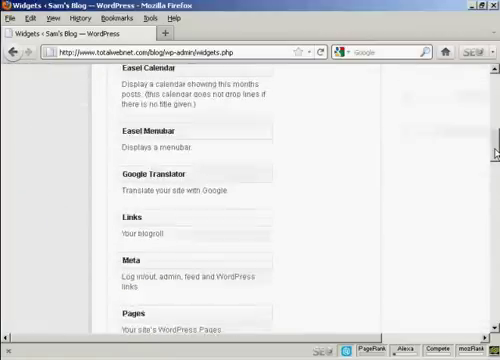
{"action": "scroll", "scroll_direction": "down", "scroll_amount": 3}
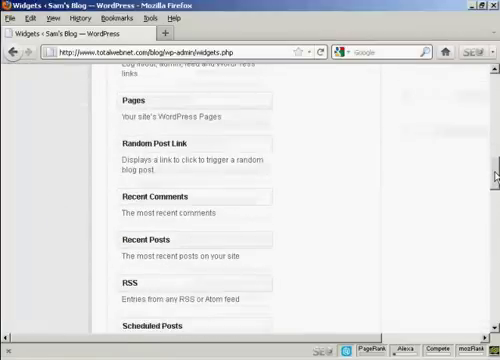
{"action": "scroll", "scroll_direction": "down", "scroll_amount": 3}
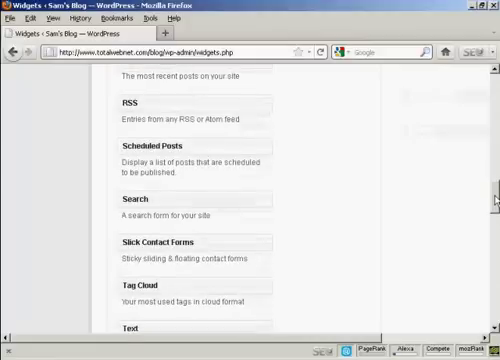
{"action": "mouse_move", "coordinate": [240, 258]}
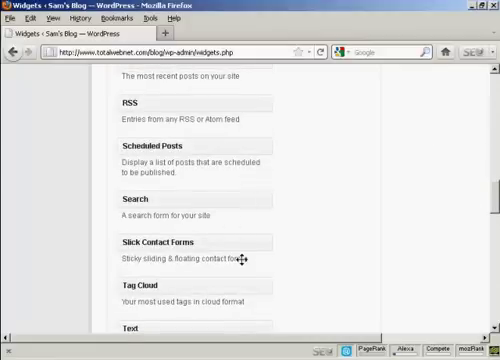
{"action": "mouse_move", "coordinate": [196, 244]}
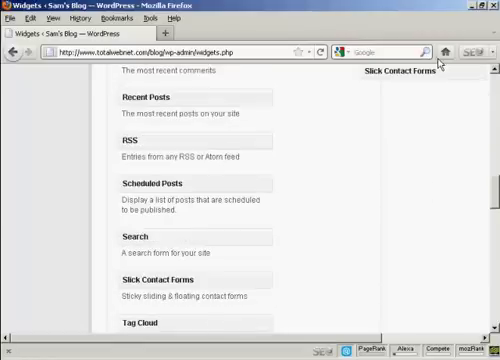
{"action": "scroll", "scroll_direction": "up", "scroll_amount": 3}
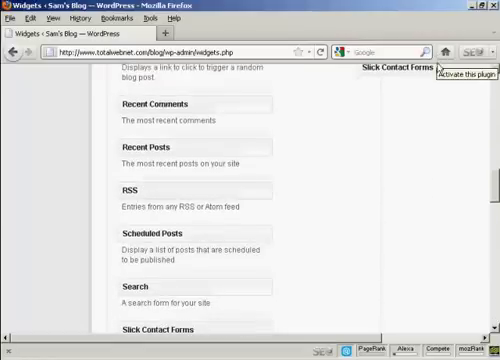
{"action": "scroll", "scroll_direction": "up", "scroll_amount": 3}
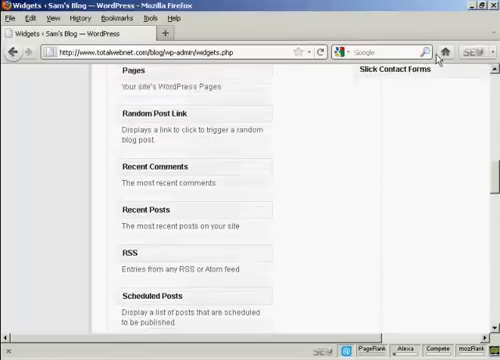
{"action": "scroll", "scroll_direction": "up", "scroll_amount": 3}
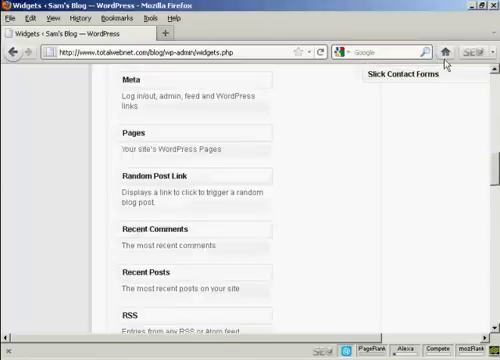
{"action": "scroll", "scroll_direction": "up", "scroll_amount": 3}
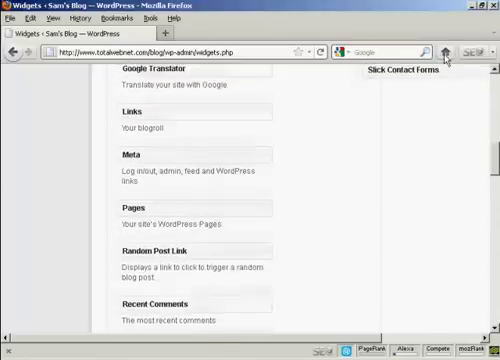
{"action": "scroll", "scroll_direction": "up", "scroll_amount": 3}
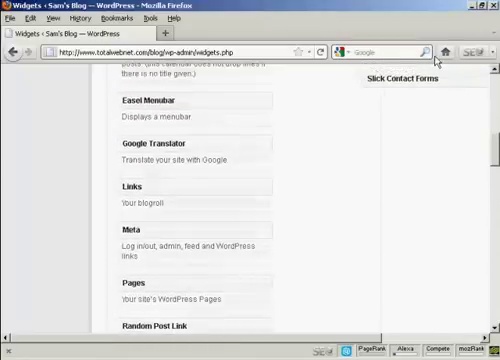
{"action": "scroll", "scroll_direction": "up", "scroll_amount": 3}
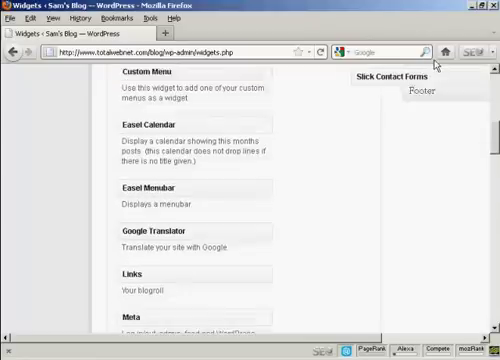
{"action": "scroll", "scroll_direction": "up", "scroll_amount": 3}
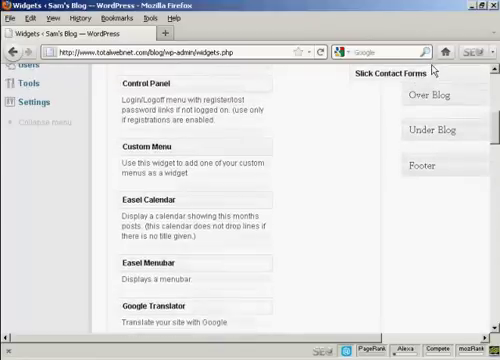
{"action": "scroll", "scroll_direction": "up", "scroll_amount": 3}
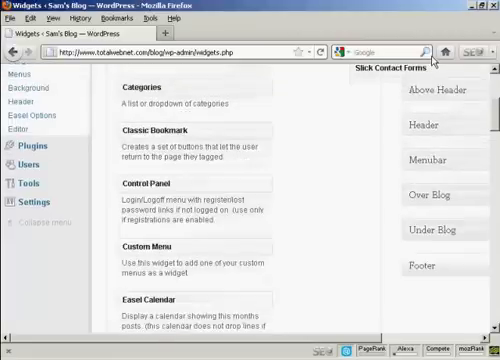
{"action": "scroll", "scroll_direction": "up", "scroll_amount": 3}
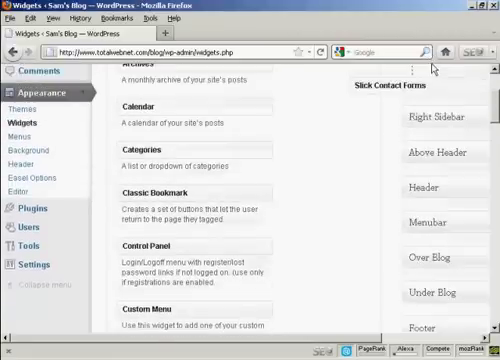
{"action": "scroll", "scroll_direction": "up", "scroll_amount": 3}
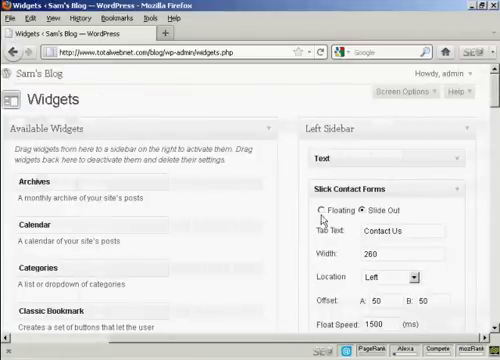
Tick Floating on the Left Sidebar's Slick Contact Forms widget and review its options.
{"action": "left_click", "coordinate": [316, 208]}
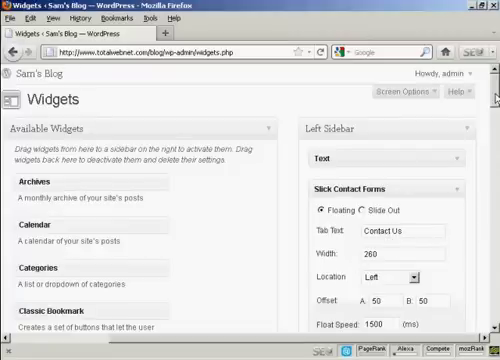
{"action": "scroll", "scroll_direction": "down", "scroll_amount": 3}
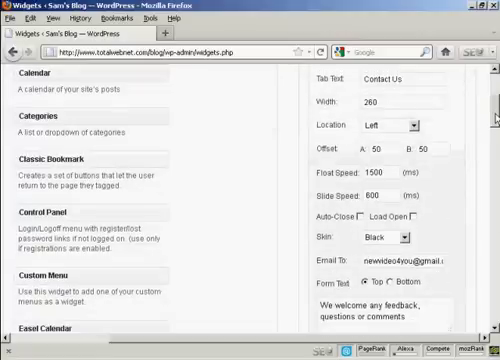
{"action": "scroll", "scroll_direction": "down", "scroll_amount": 3}
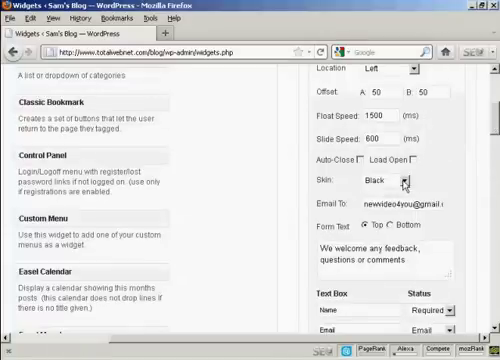
{"action": "left_click", "coordinate": [404, 180]}
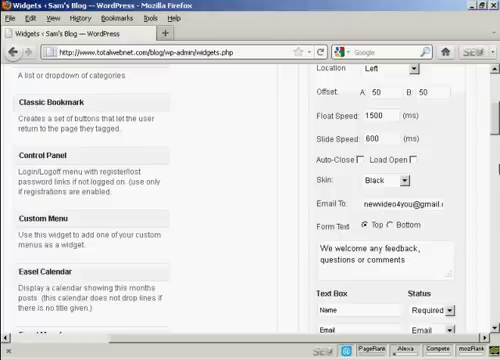
{"action": "scroll", "scroll_direction": "down", "scroll_amount": 3}
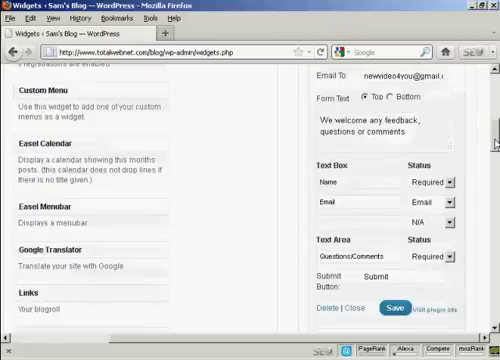
{"action": "scroll", "scroll_direction": "down", "scroll_amount": 3}
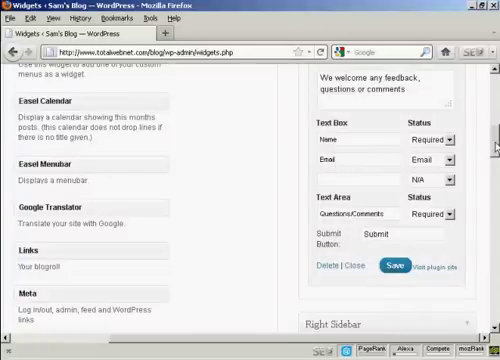
{"action": "scroll", "scroll_direction": "up", "scroll_amount": 3}
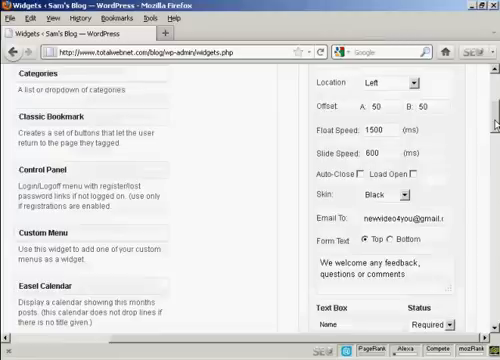
{"action": "scroll", "scroll_direction": "up", "scroll_amount": 3}
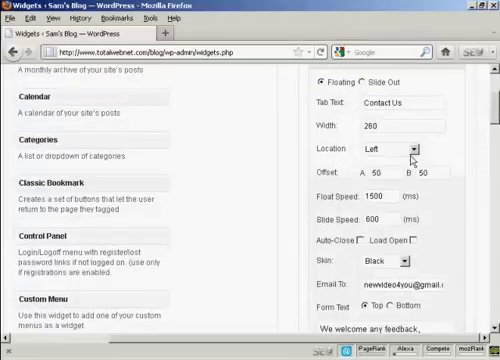
Set the widget's Location to Left.
{"action": "left_click", "coordinate": [412, 148]}
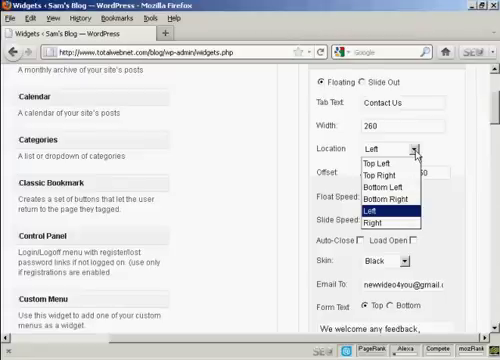
{"action": "left_click", "coordinate": [384, 212]}
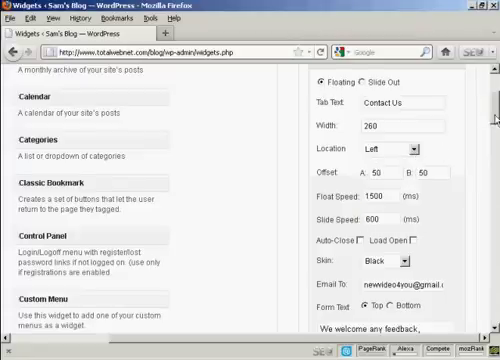
{"action": "scroll", "scroll_direction": "down", "scroll_amount": 3}
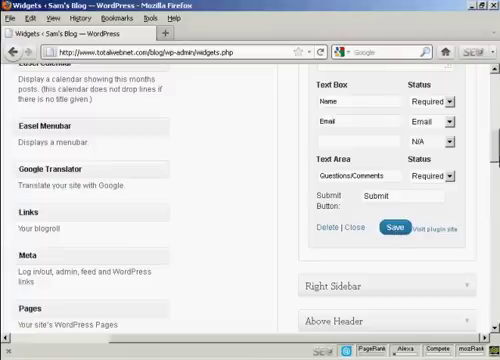
{"action": "scroll", "scroll_direction": "up", "scroll_amount": 3}
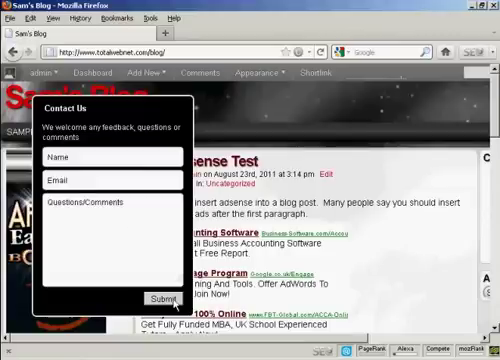
Fill the floating Contact Us form with a test name, email and message and submit it.
{"action": "left_click", "coordinate": [110, 156]}
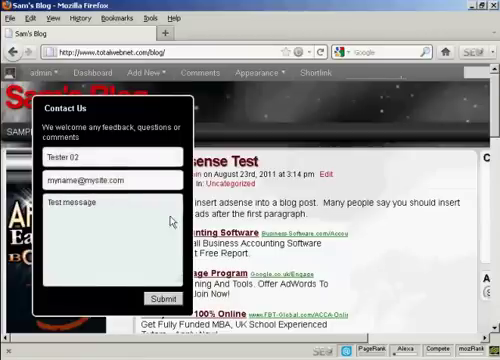
{"action": "left_click", "coordinate": [152, 296]}
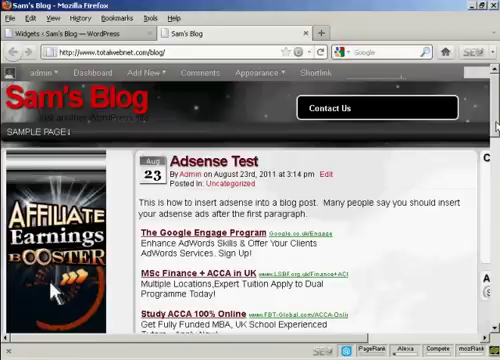
{"action": "scroll", "scroll_direction": "down", "scroll_amount": 3}
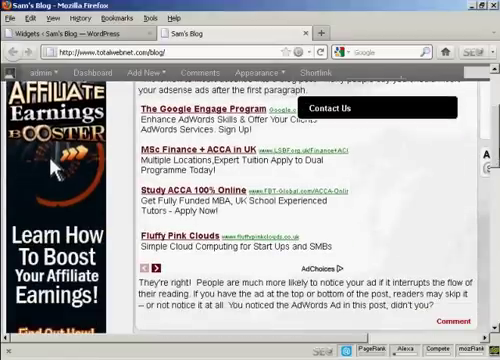
{"action": "scroll", "scroll_direction": "down", "scroll_amount": 3}
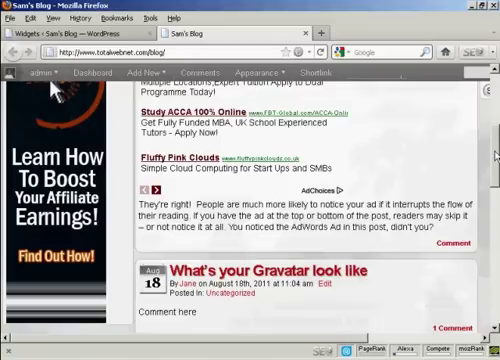
{"action": "scroll", "scroll_direction": "down", "scroll_amount": 3}
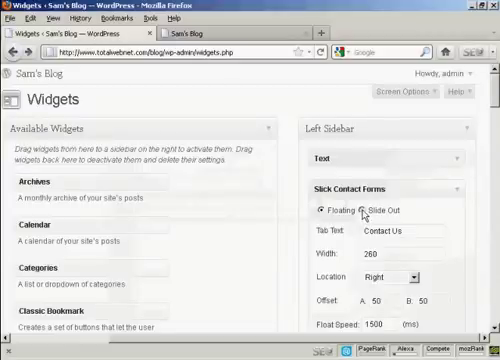
Set the Slick Contact Forms widget to Slide Out mode and save it.
{"action": "left_click", "coordinate": [362, 210]}
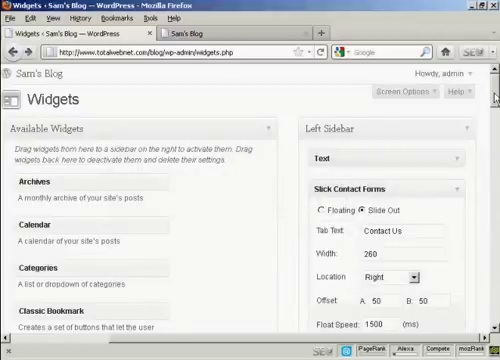
{"action": "scroll", "scroll_direction": "down", "scroll_amount": 3}
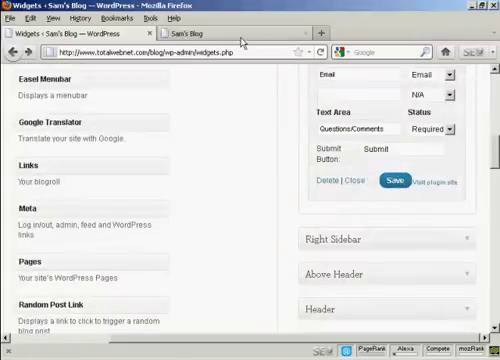
{"action": "left_click", "coordinate": [196, 32]}
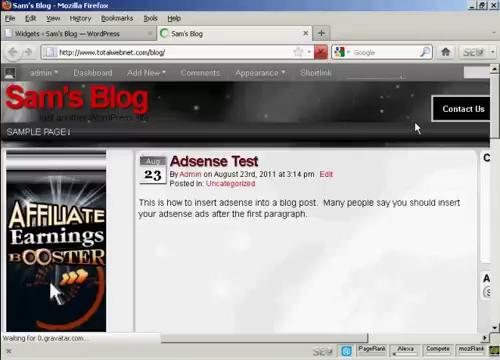
{"action": "mouse_move", "coordinate": [472, 110]}
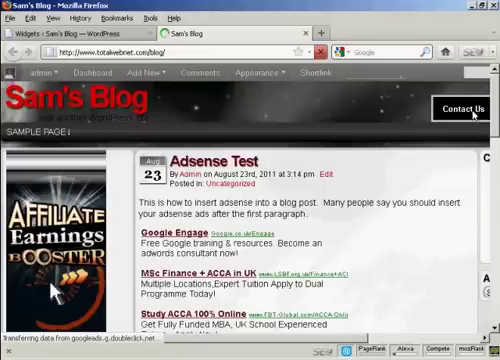
Try the Contact Us slide-out tab and scroll the blog posts with it pinned at the edge.
{"action": "left_click", "coordinate": [464, 108]}
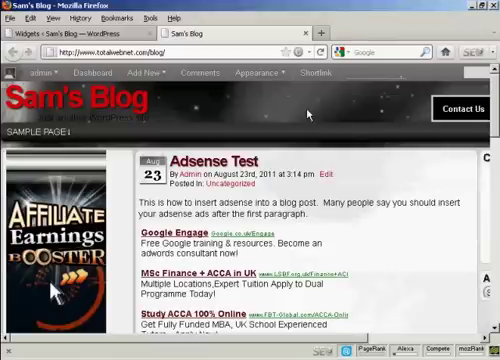
{"action": "scroll", "scroll_direction": "down", "scroll_amount": 3}
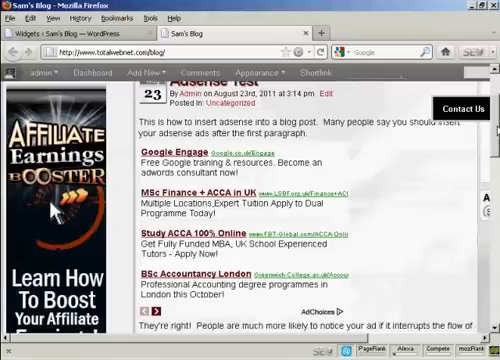
{"action": "scroll", "scroll_direction": "down", "scroll_amount": 3}
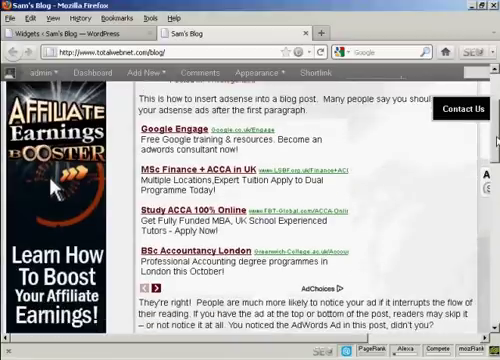
{"action": "scroll", "scroll_direction": "down", "scroll_amount": 3}
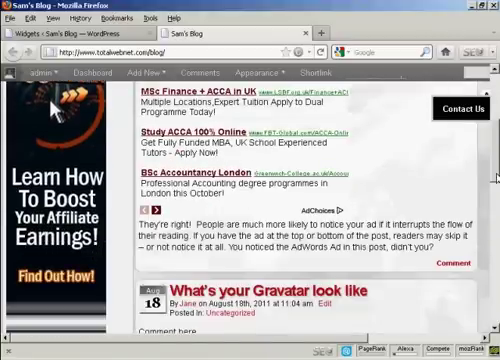
{"action": "scroll", "scroll_direction": "down", "scroll_amount": 3}
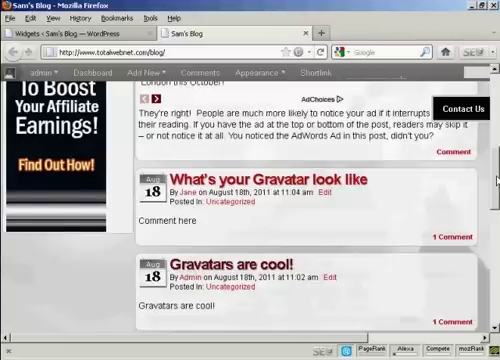